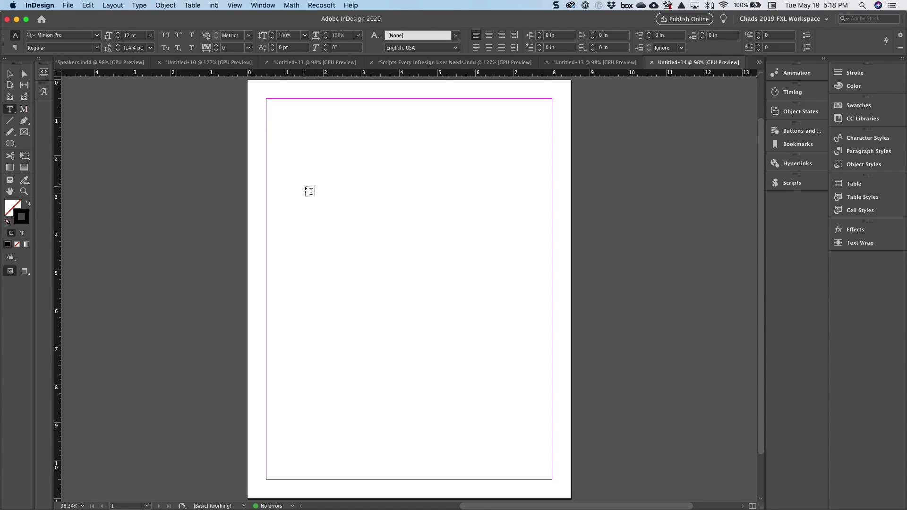
{"action": "mouse_move", "coordinate": [322, 120]}
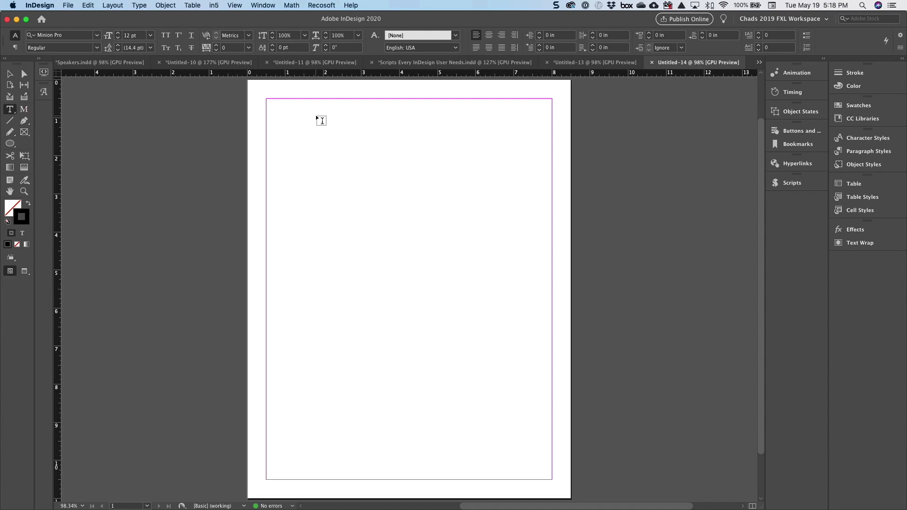
Step: Draw a text frame at the top of the page and insert a 4-by-4 table into it
{"action": "left_click_drag", "start_coordinate": [267, 99], "coordinate": [463, 219]}
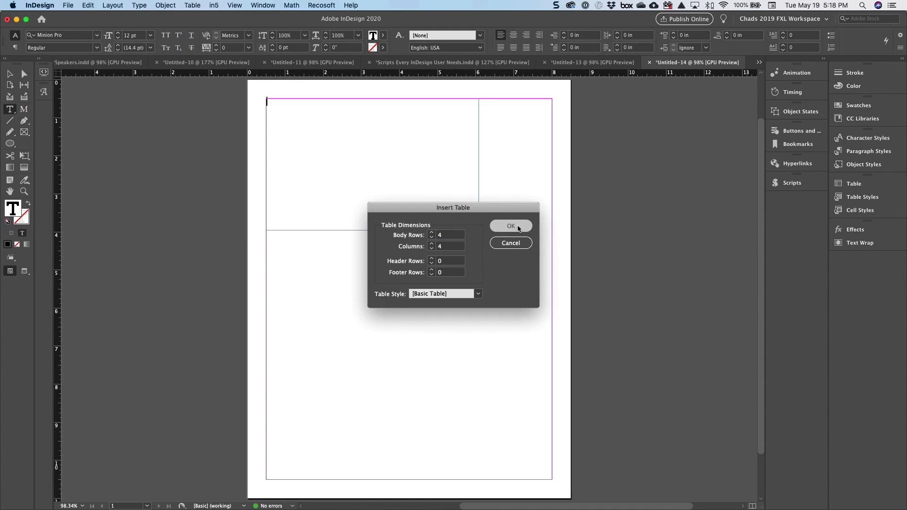
{"action": "left_click", "coordinate": [510, 226]}
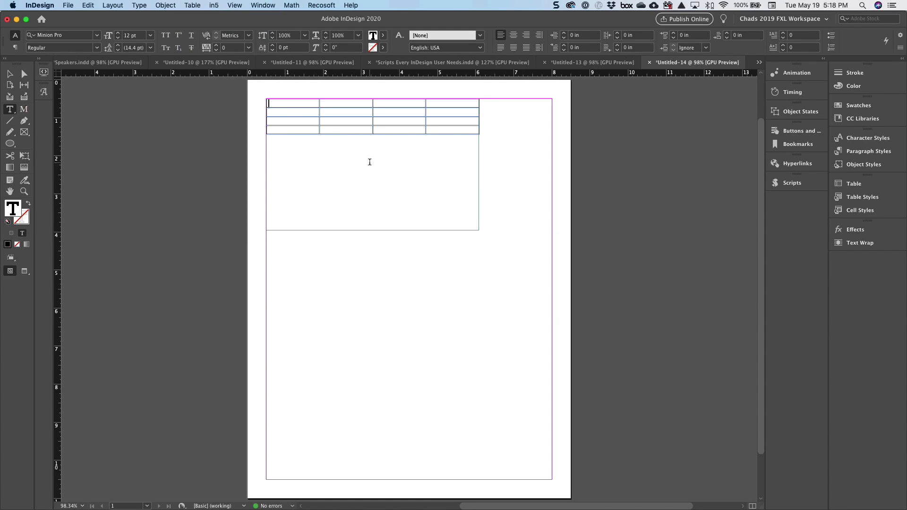
Step: Replace the table with a new one of 2 columns and 4 rows via Insert Table
{"action": "left_click", "coordinate": [192, 5]}
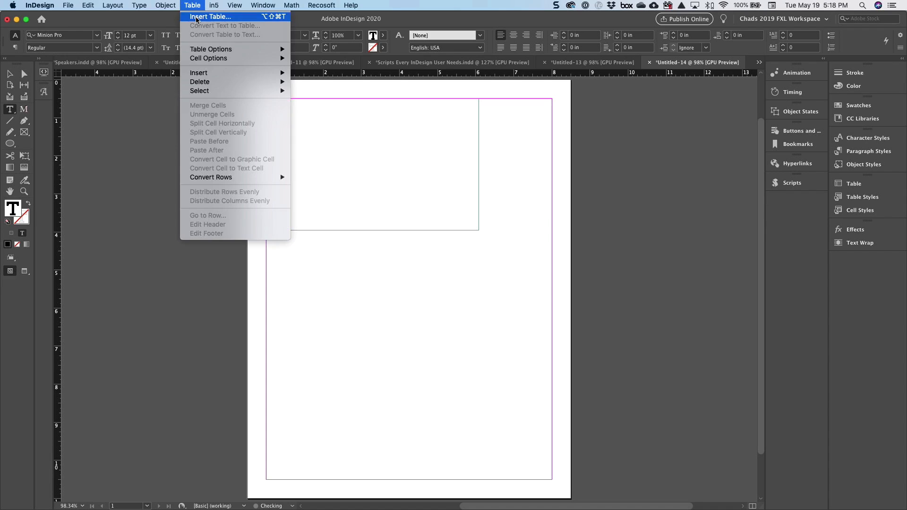
{"action": "left_click", "coordinate": [214, 16]}
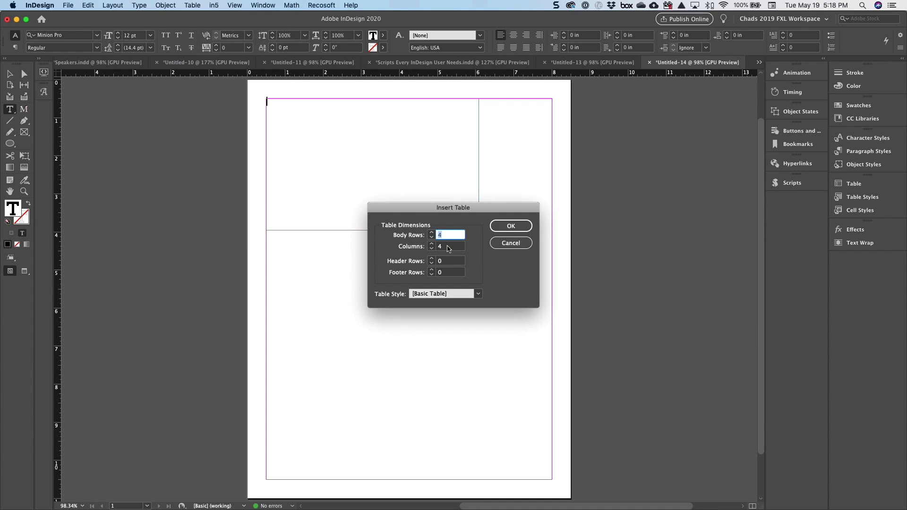
{"action": "left_click", "coordinate": [510, 226]}
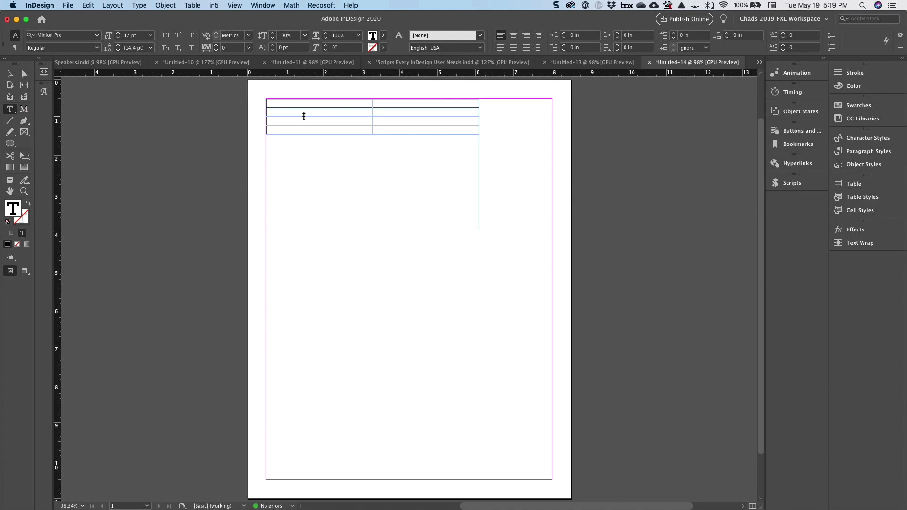
Step: Enter North America 50%, Europe 25% and Canada 10% into the first three rows
{"action": "type", "text": "North America"}
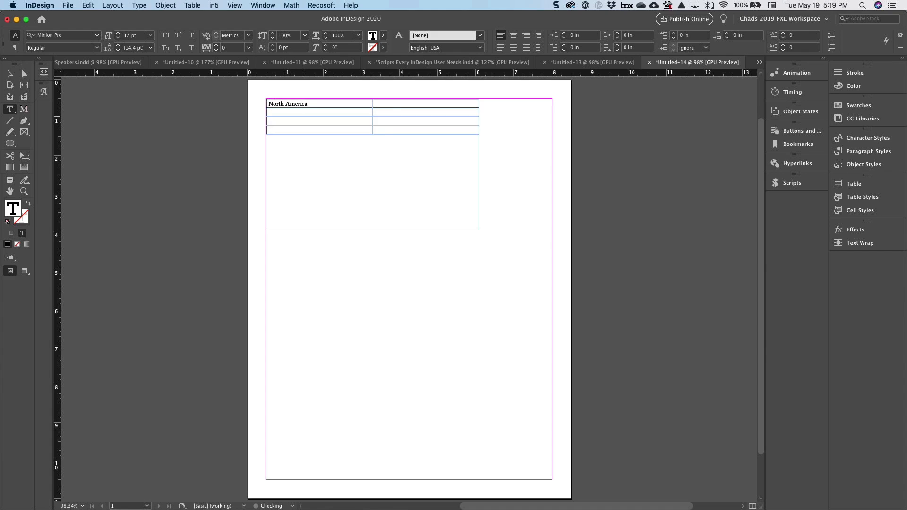
{"action": "type", "text": "50%"}
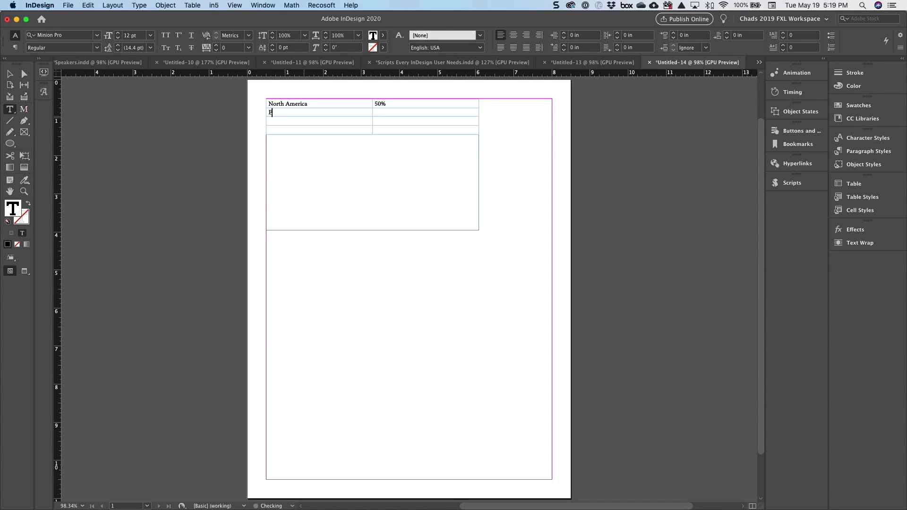
{"action": "type", "text": "Europe"}
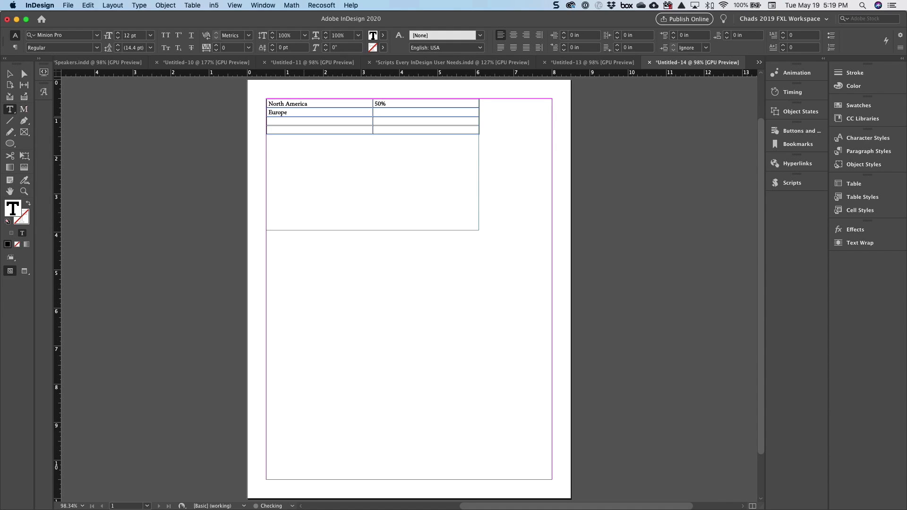
{"action": "type", "text": "25%"}
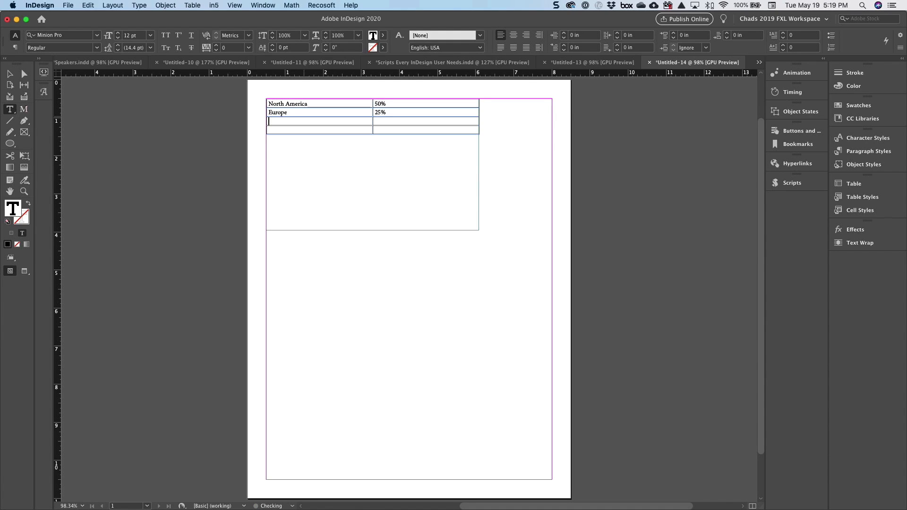
{"action": "type", "text": "Ca"}
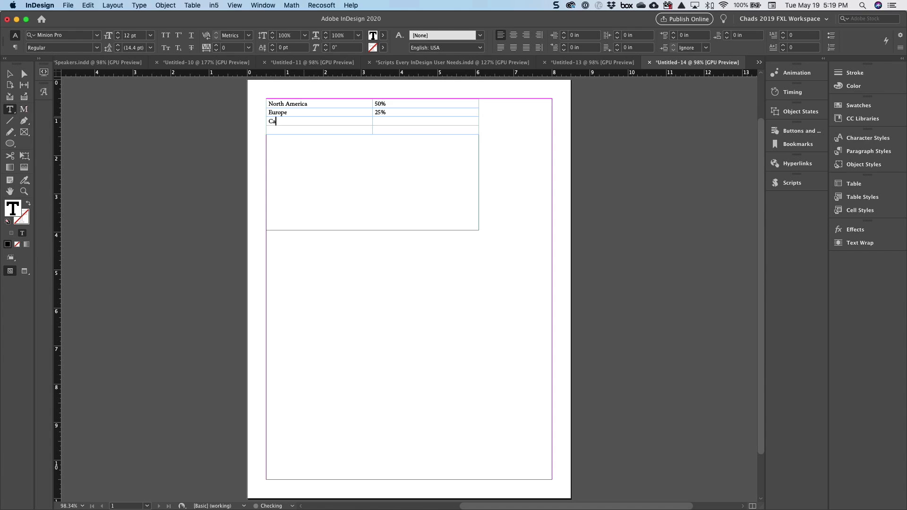
{"action": "type", "text": "da"}
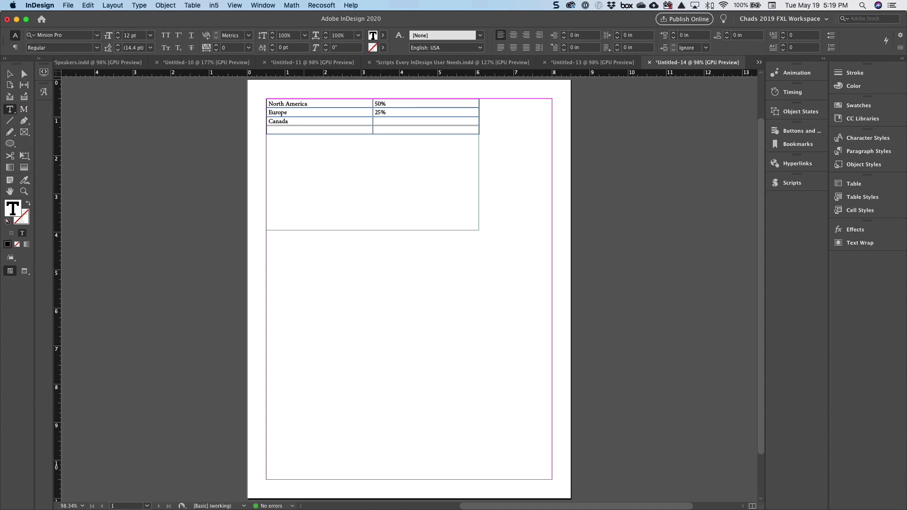
{"action": "type", "text": "10%"}
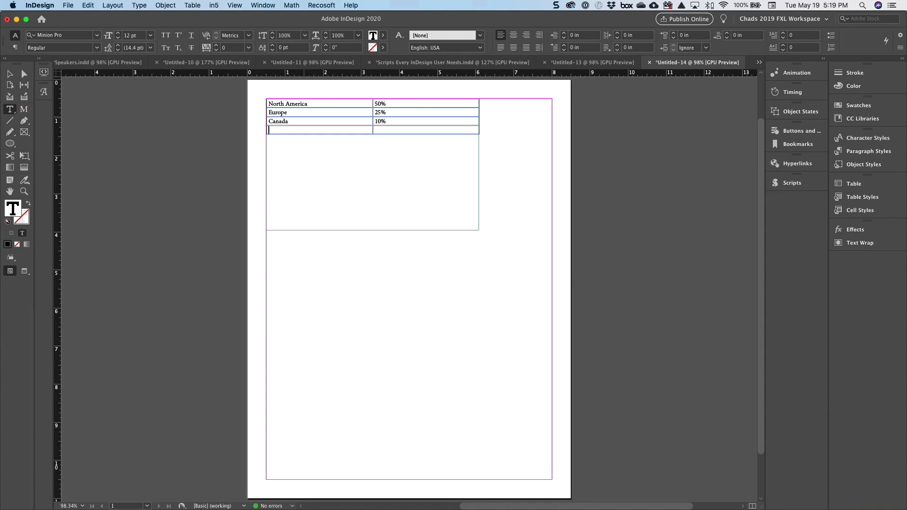
Step: Enter South America 5% and Australia 5%, adding an extra row for the last entry
{"action": "type", "text": "South"}
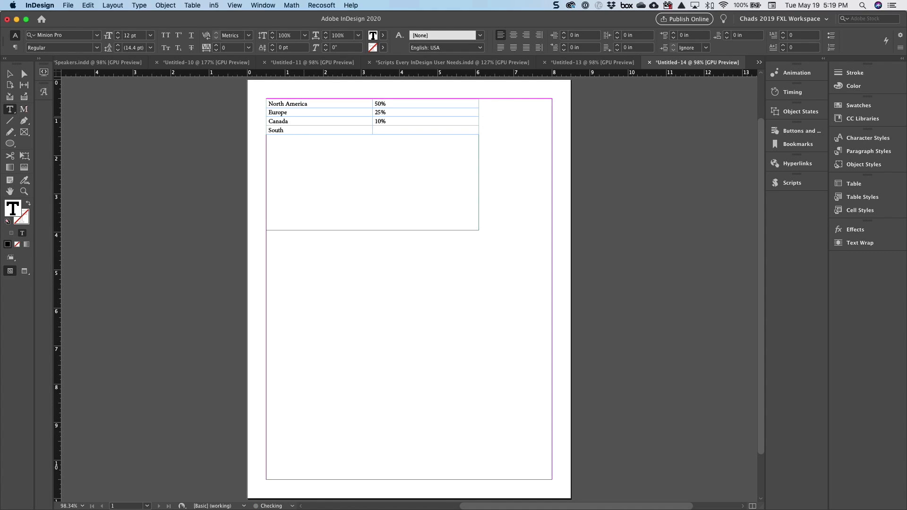
{"action": "type", "text": "America"}
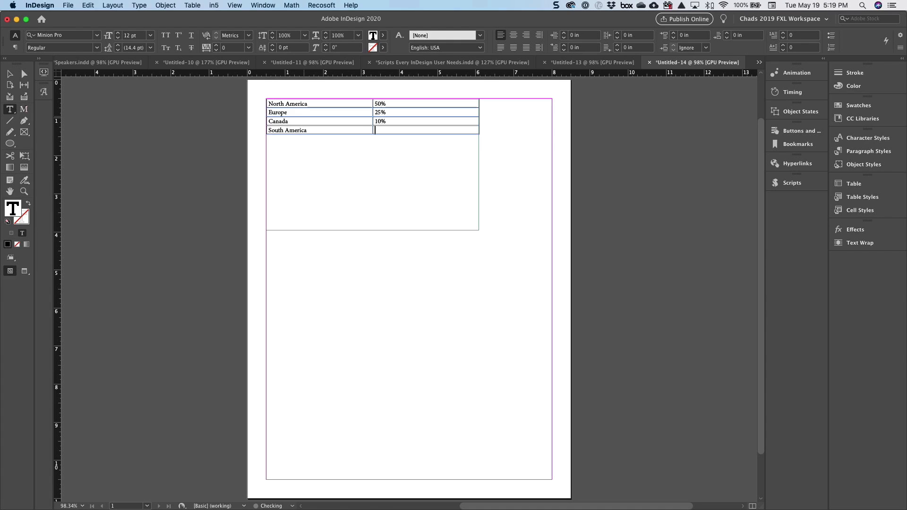
{"action": "type", "text": "5%"}
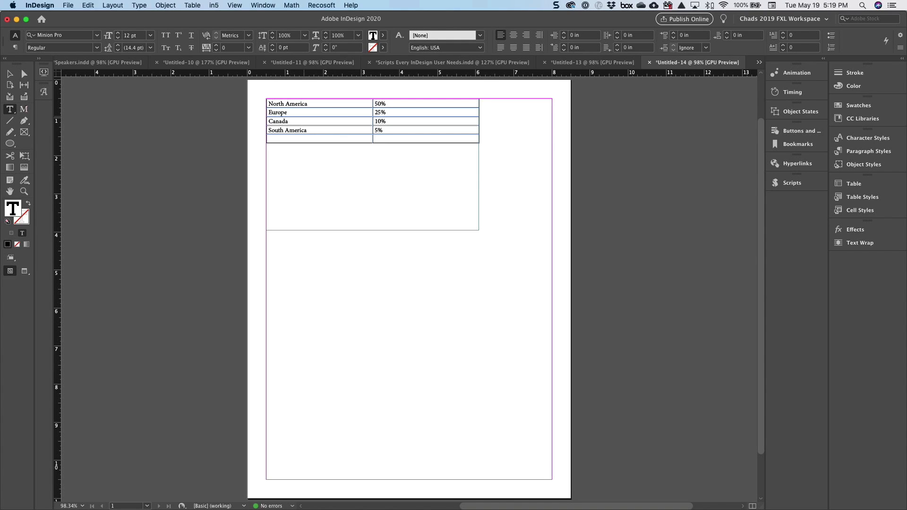
{"action": "type", "text": "A"}
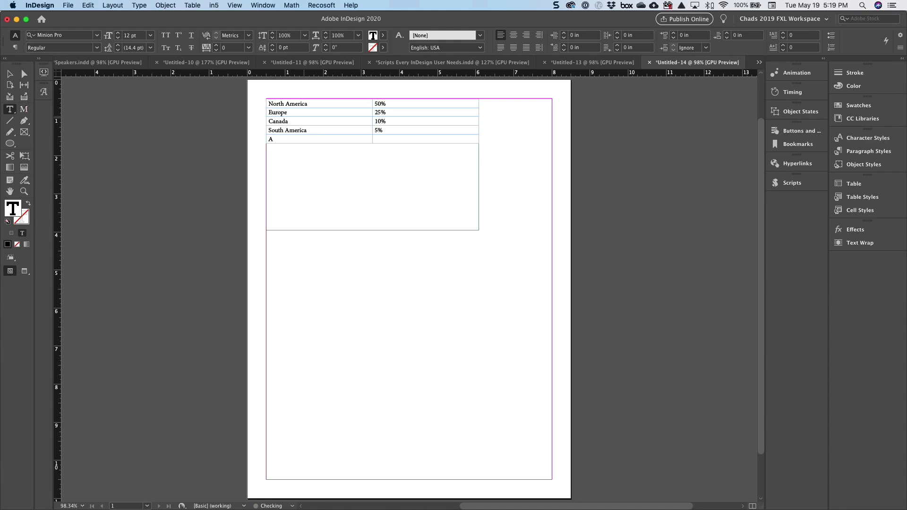
{"action": "type", "text": "ustralia"}
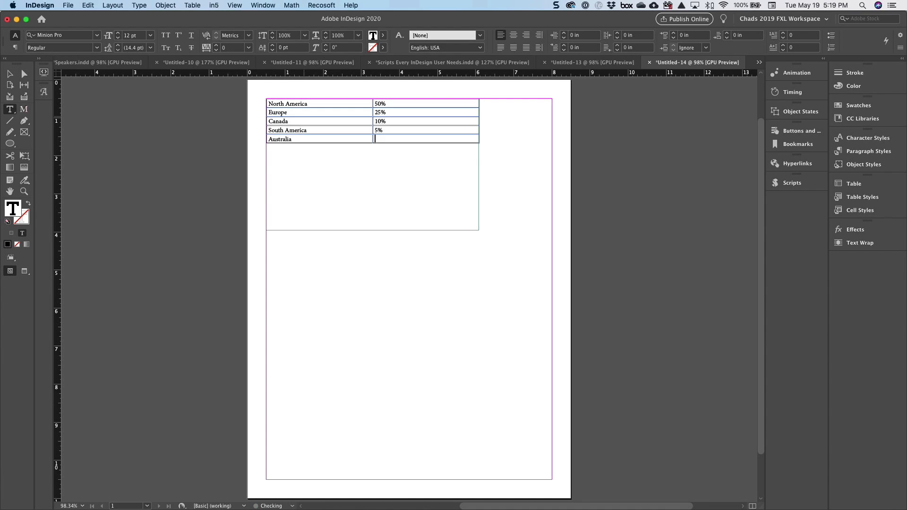
{"action": "type", "text": "5%"}
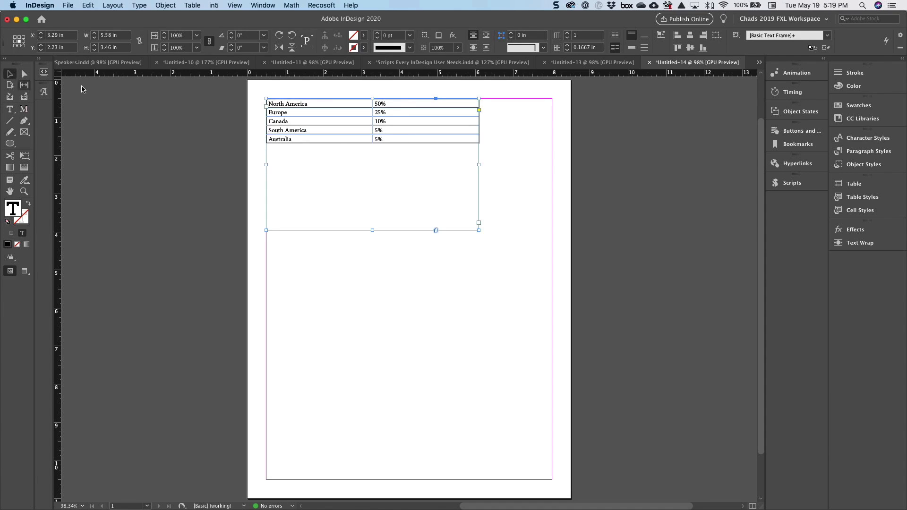
Step: Fit the frame to the table and run ClaquosTry.jsx to load the five regions into a new chart
{"action": "left_click", "coordinate": [792, 182]}
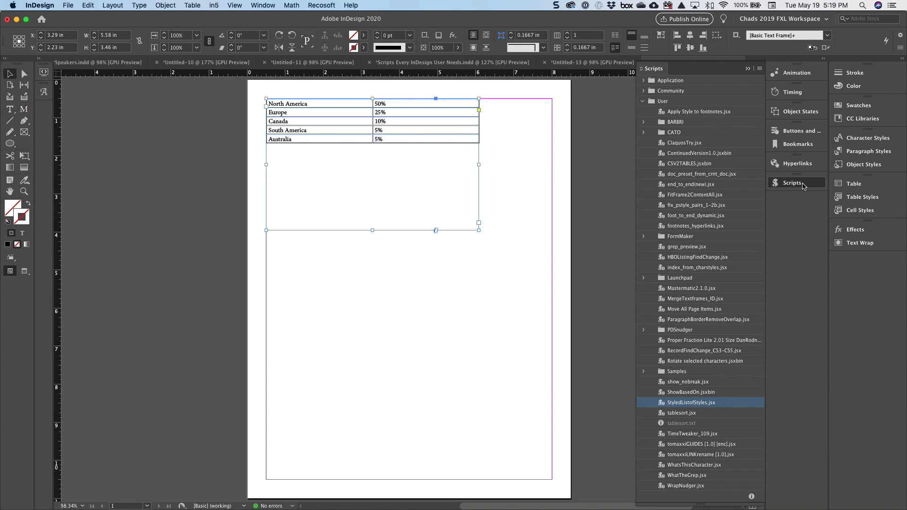
{"action": "mouse_move", "coordinate": [683, 155]}
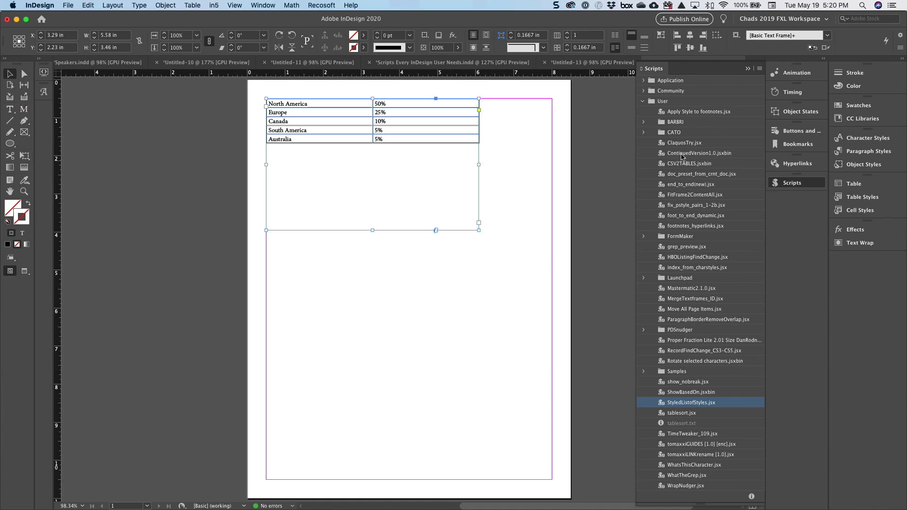
{"action": "mouse_move", "coordinate": [688, 143]}
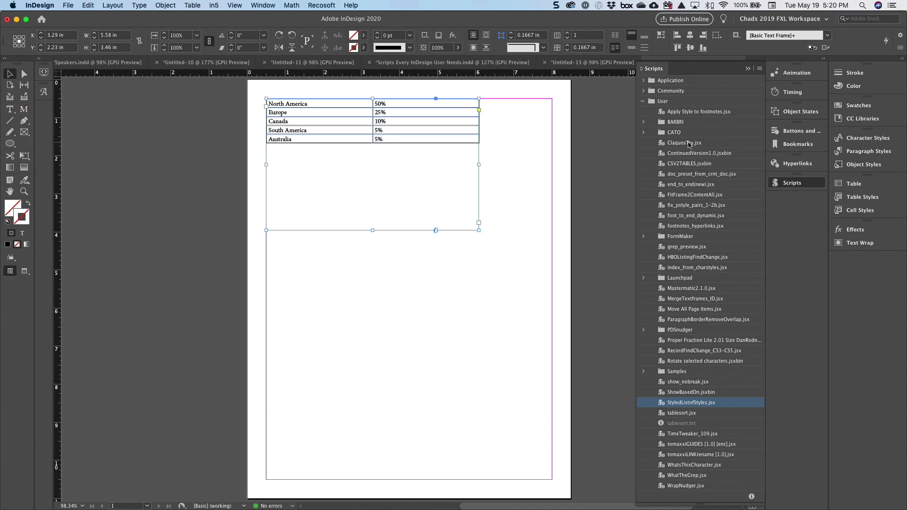
{"action": "mouse_move", "coordinate": [674, 144]}
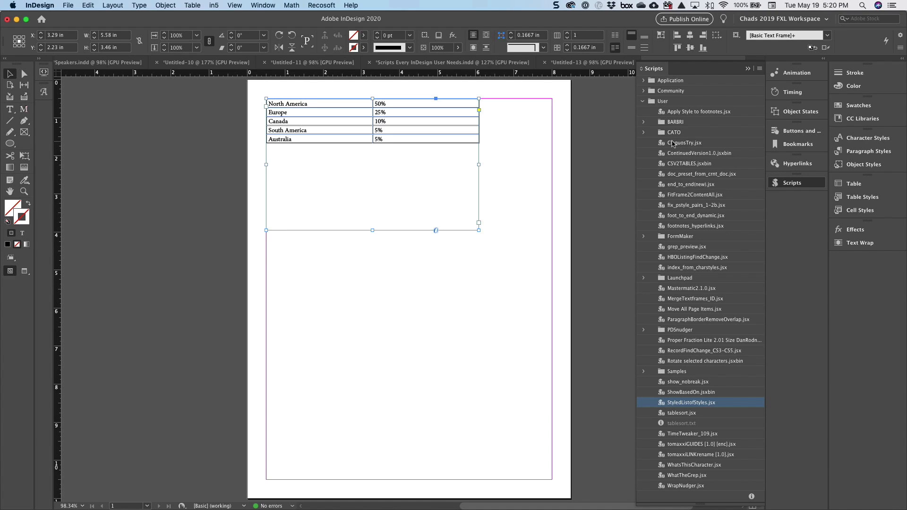
{"action": "mouse_move", "coordinate": [341, 238]}
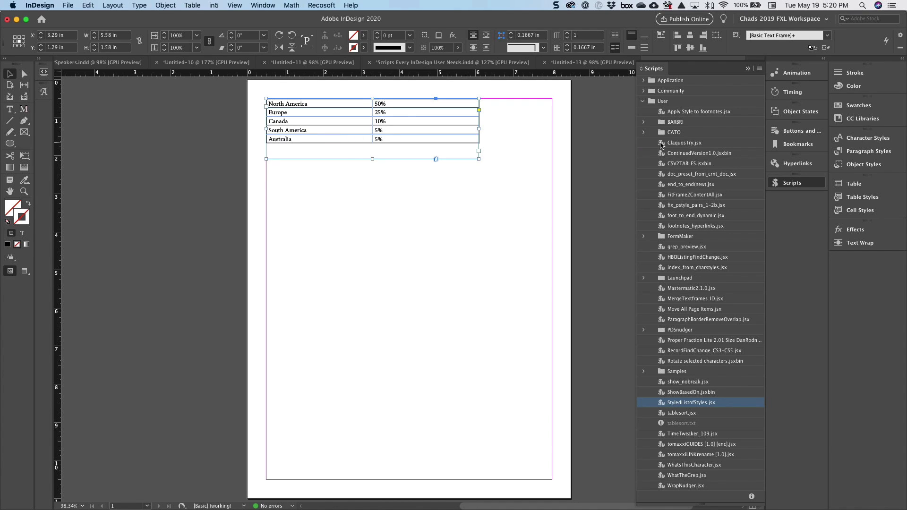
{"action": "left_click", "coordinate": [684, 143]}
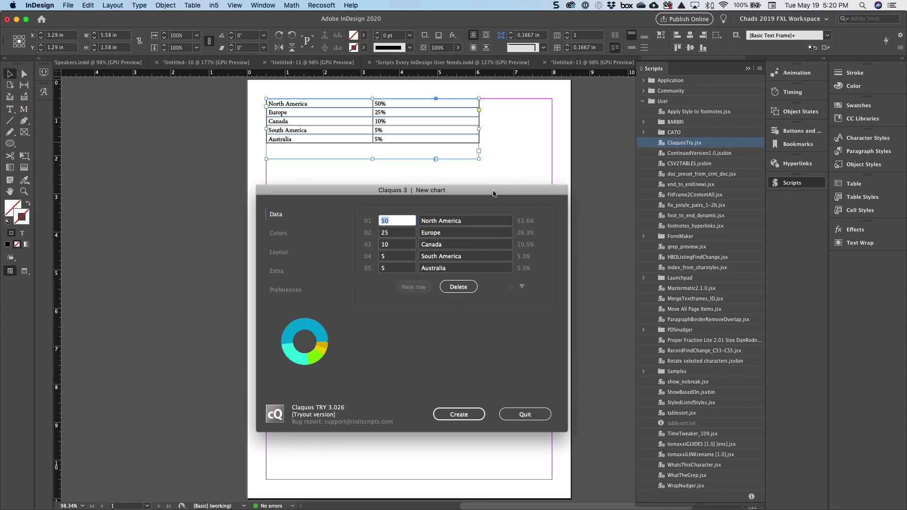
{"action": "mouse_move", "coordinate": [361, 256]}
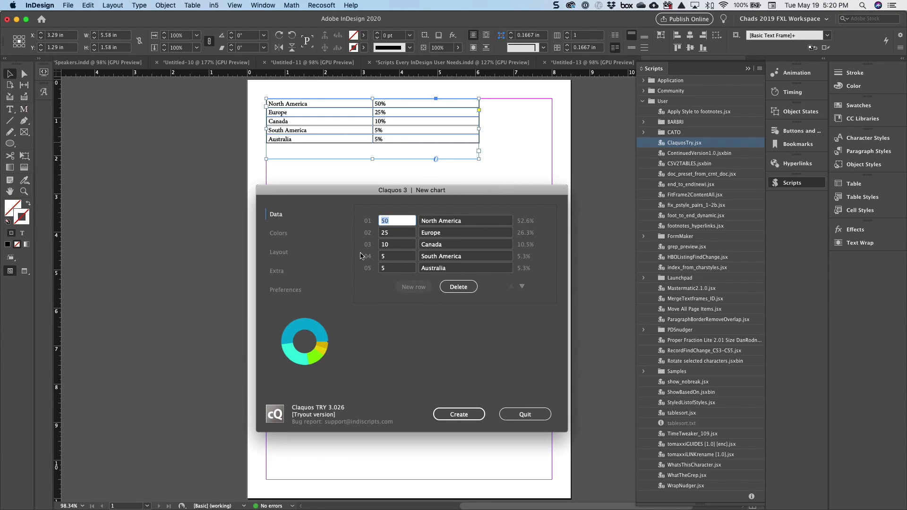
Step: Apply the Insomny colour theme to the chart in the Claquos Colors settings
{"action": "left_click", "coordinate": [278, 232]}
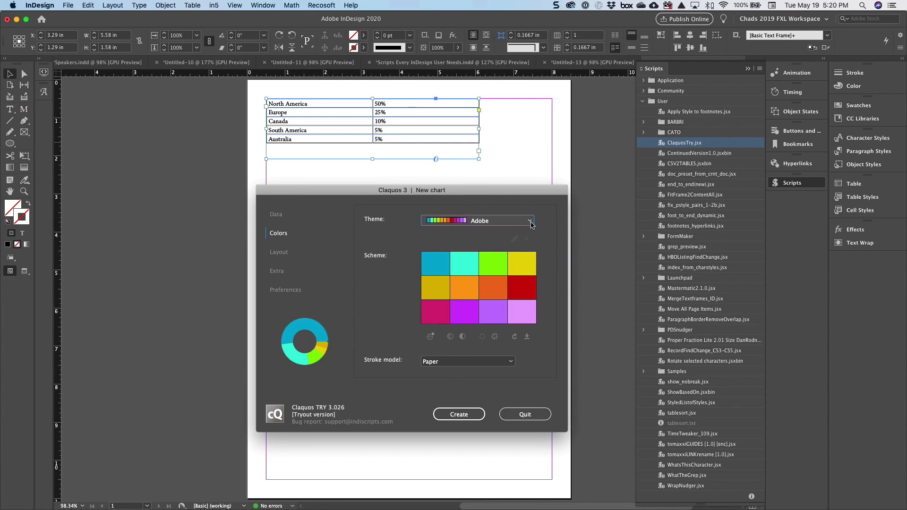
{"action": "left_click", "coordinate": [529, 221]}
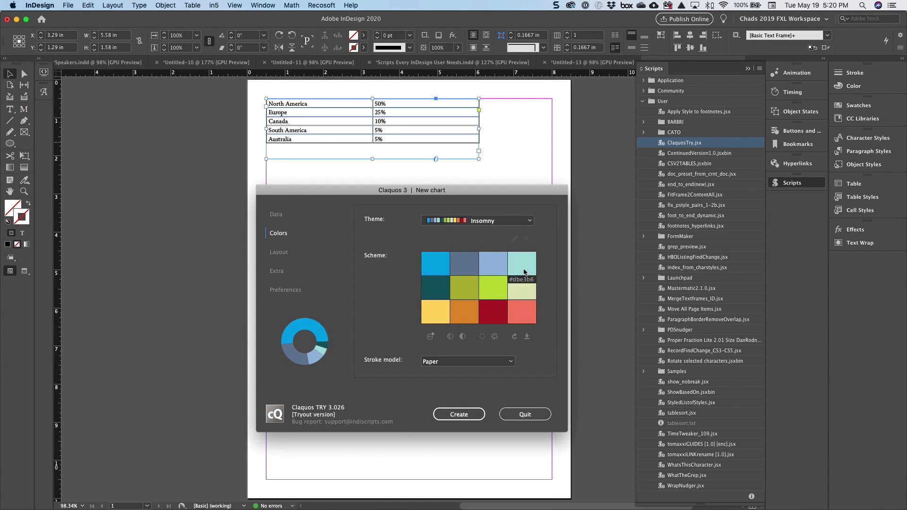
{"action": "left_click", "coordinate": [279, 252]}
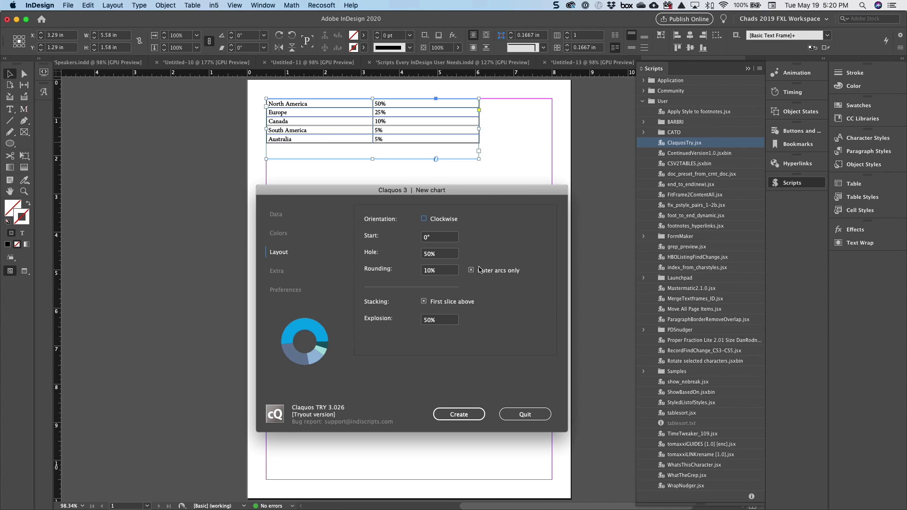
Step: Set the chart's data decimals to 0 in the Extra settings so values show as whole numbers
{"action": "left_click", "coordinate": [276, 271]}
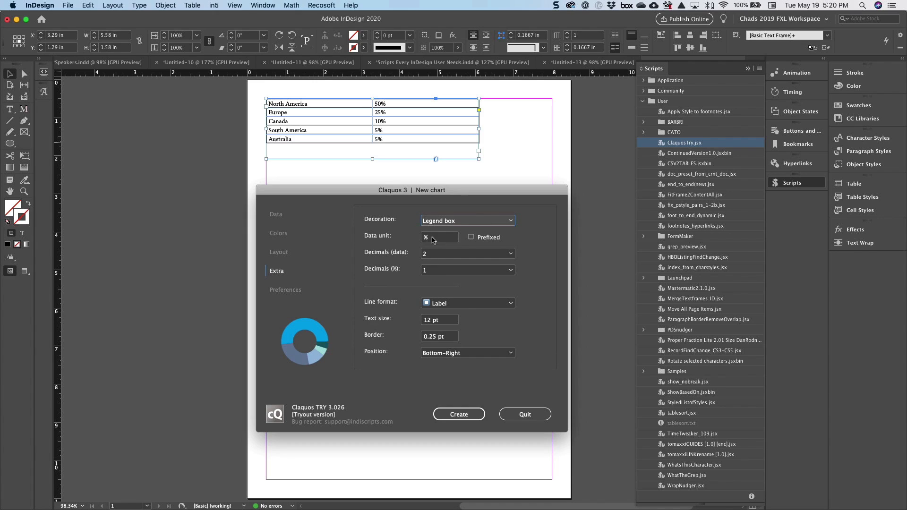
{"action": "mouse_move", "coordinate": [376, 257]}
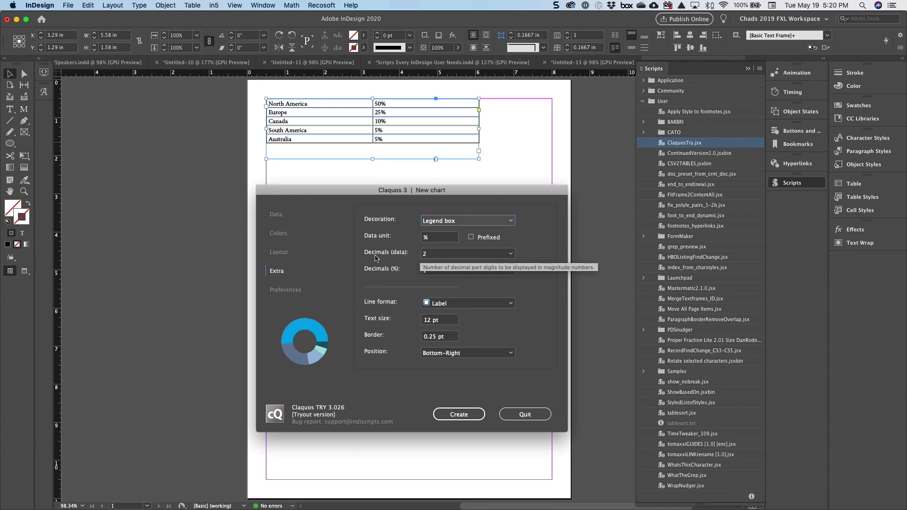
{"action": "left_click", "coordinate": [467, 254]}
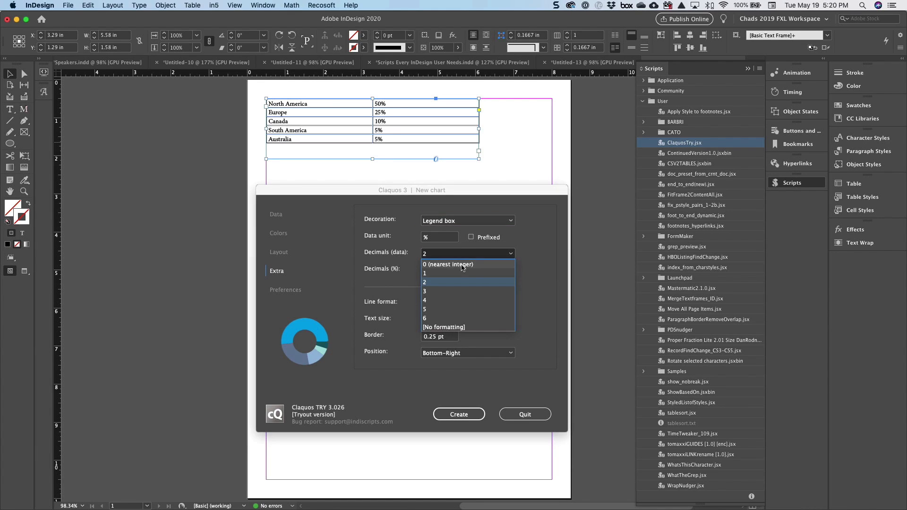
{"action": "left_click", "coordinate": [448, 264]}
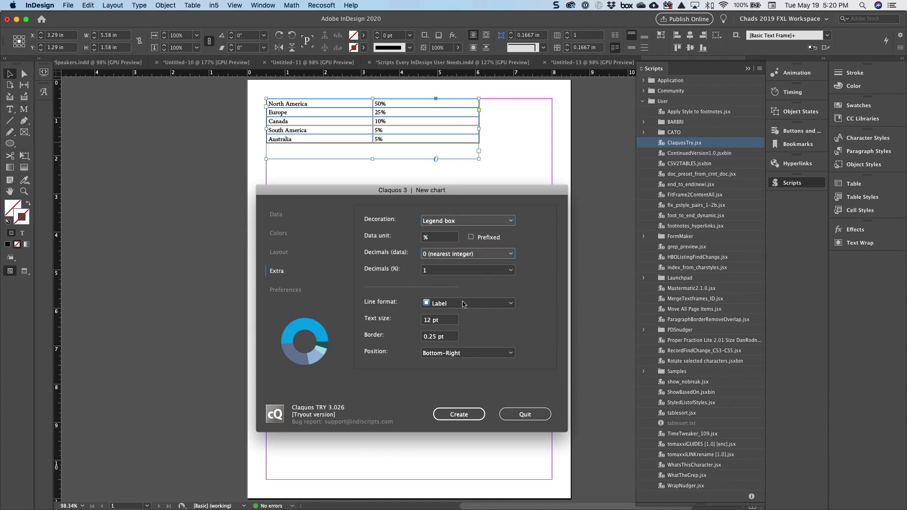
{"action": "left_click", "coordinate": [286, 290]}
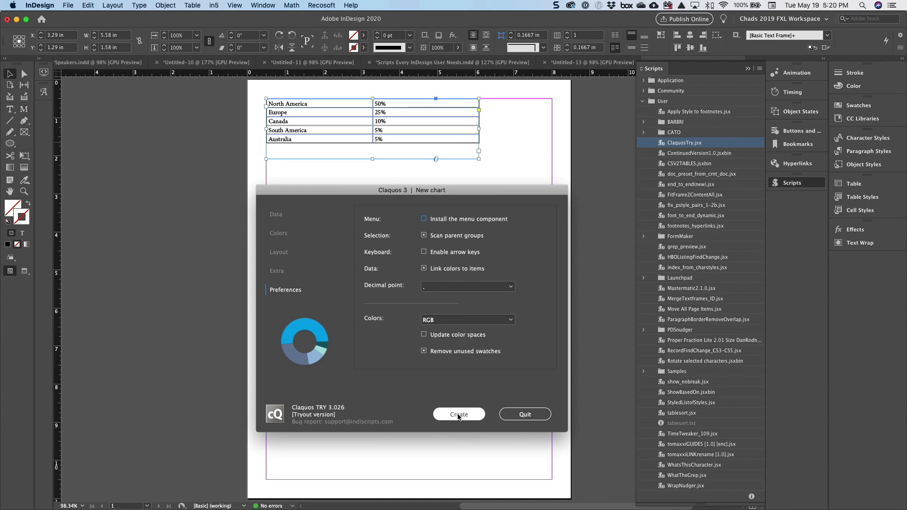
Step: Create the blue donut chart with its five-region legend on the page below the table
{"action": "left_click", "coordinate": [459, 415]}
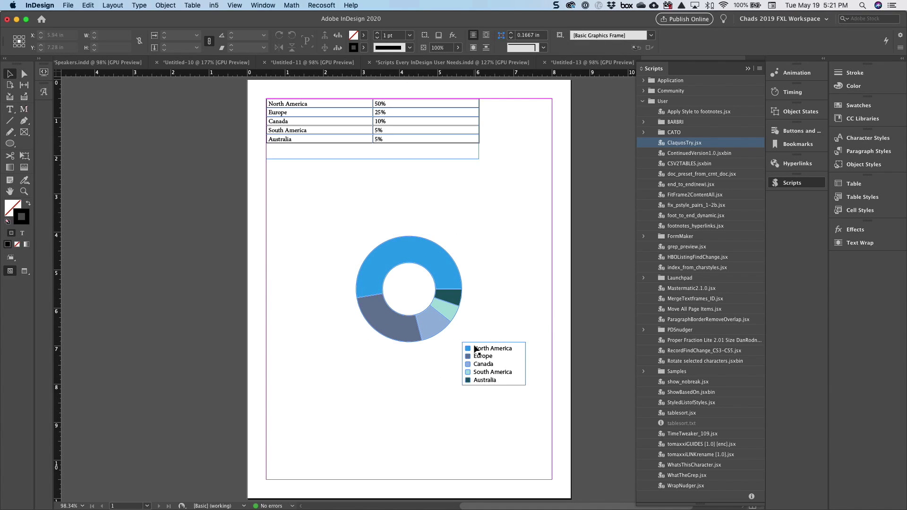
{"action": "mouse_move", "coordinate": [478, 380]}
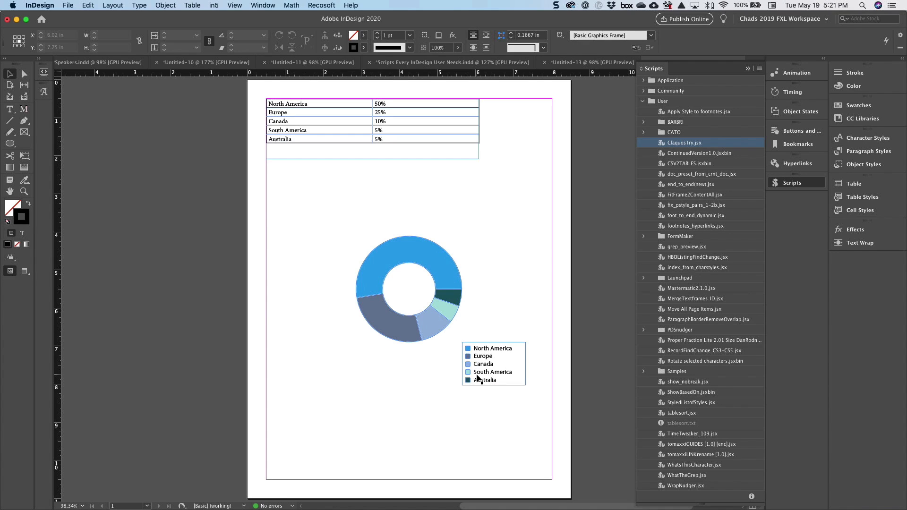
{"action": "left_click", "coordinate": [384, 283]}
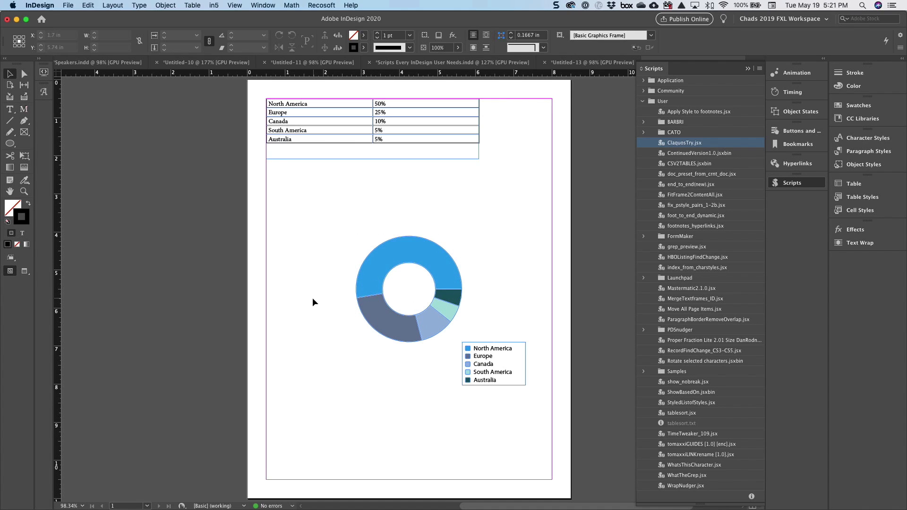
{"action": "mouse_move", "coordinate": [429, 278]}
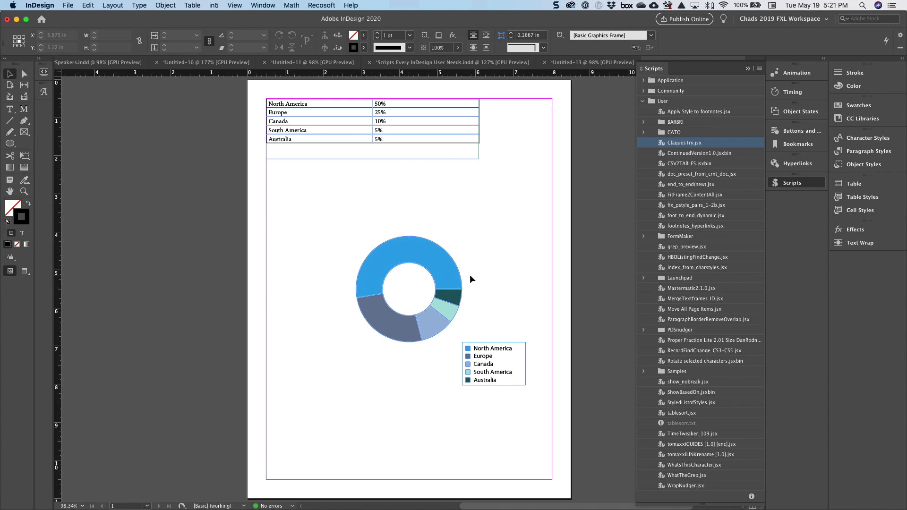
{"action": "mouse_move", "coordinate": [490, 272]}
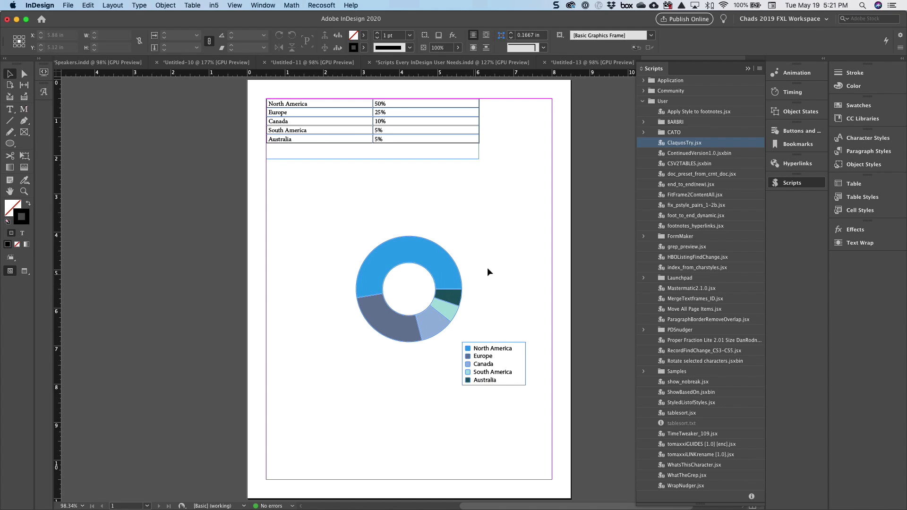